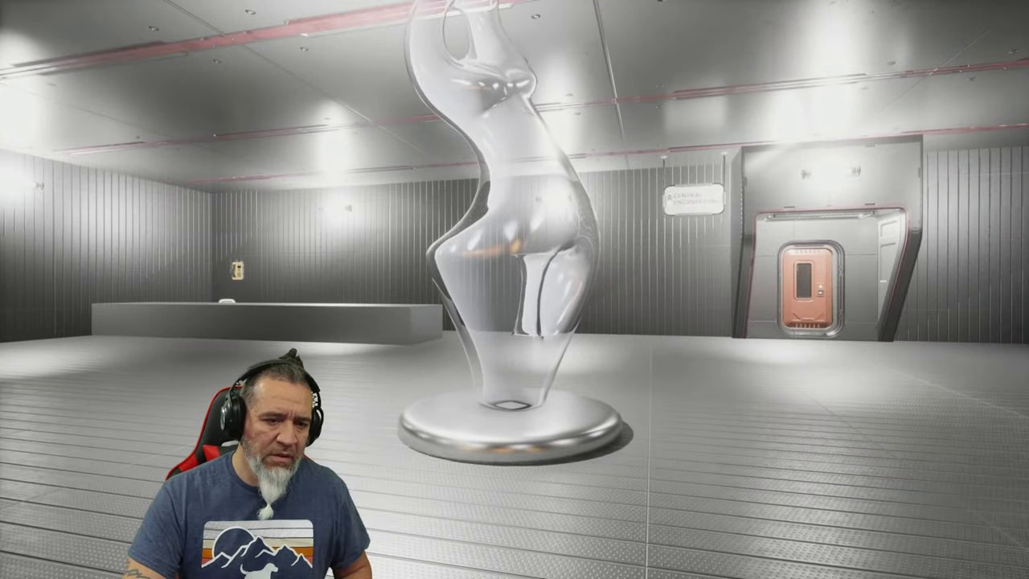
mouse_move(515, 290)
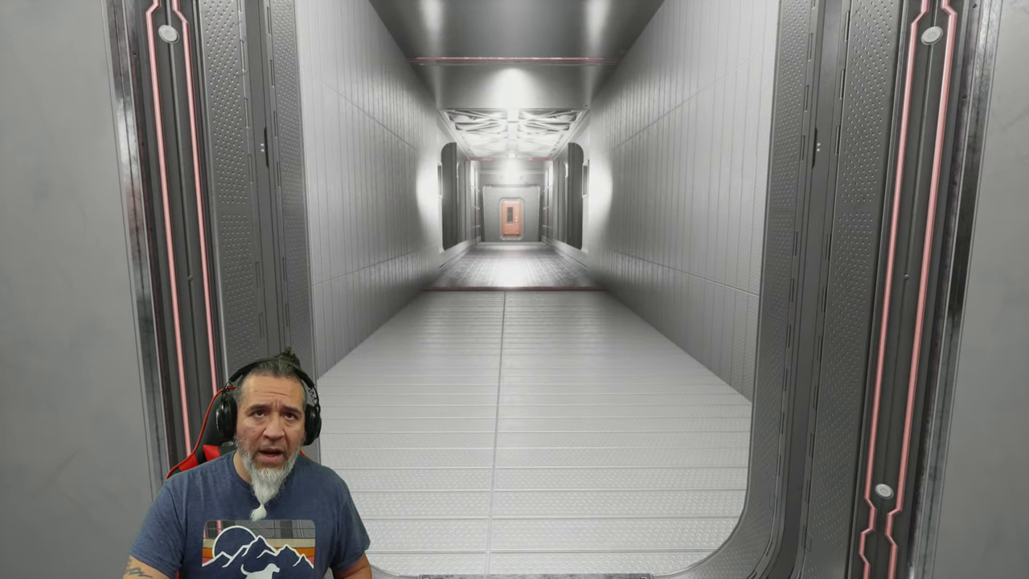
key("w")
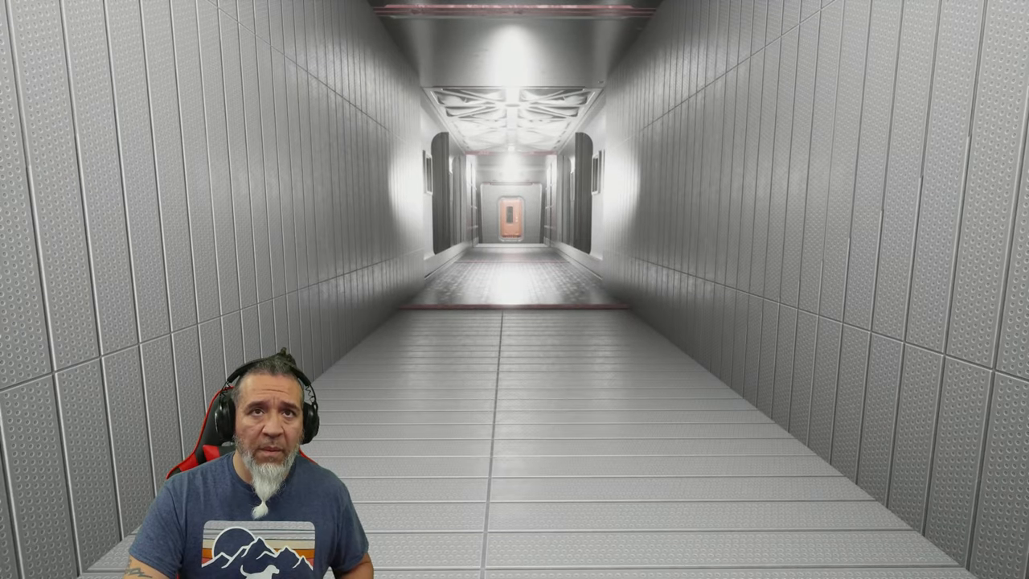
key("w")
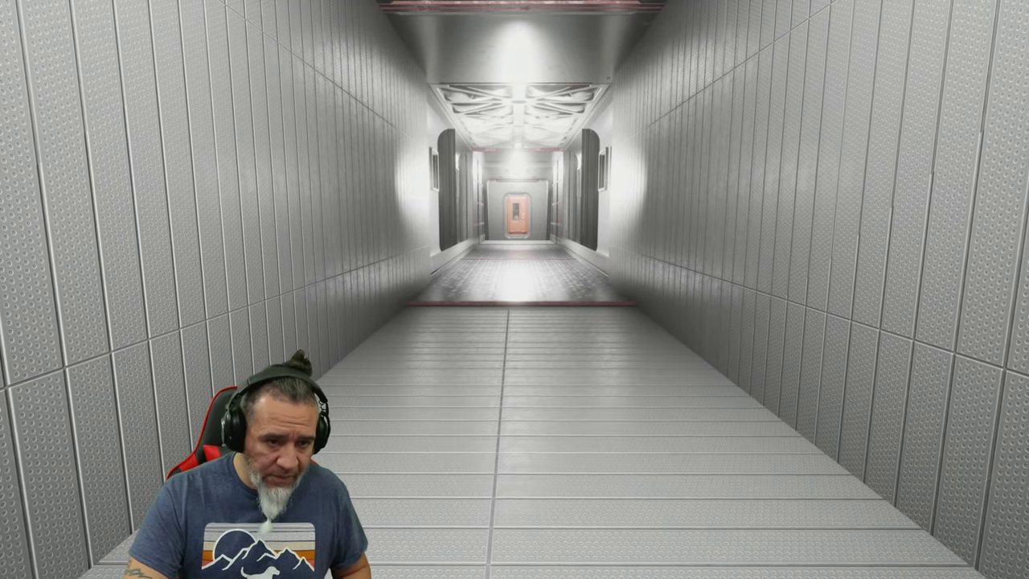
key("w")
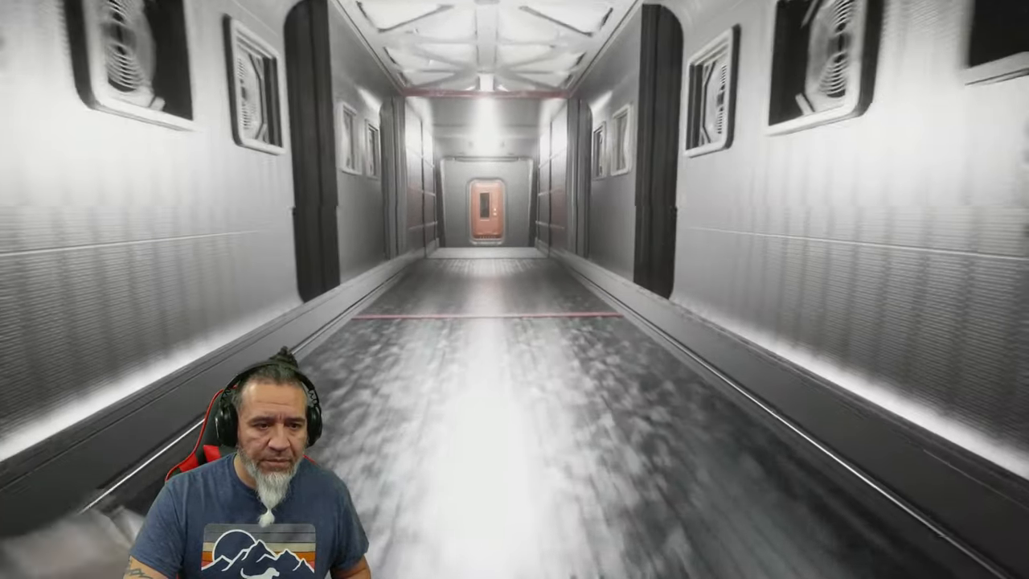
key("w")
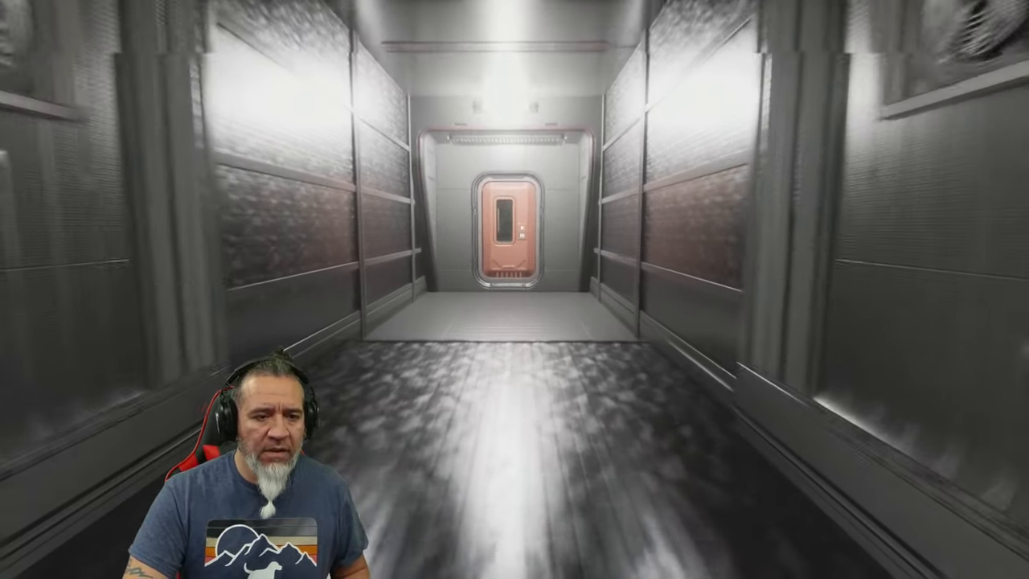
key("w")
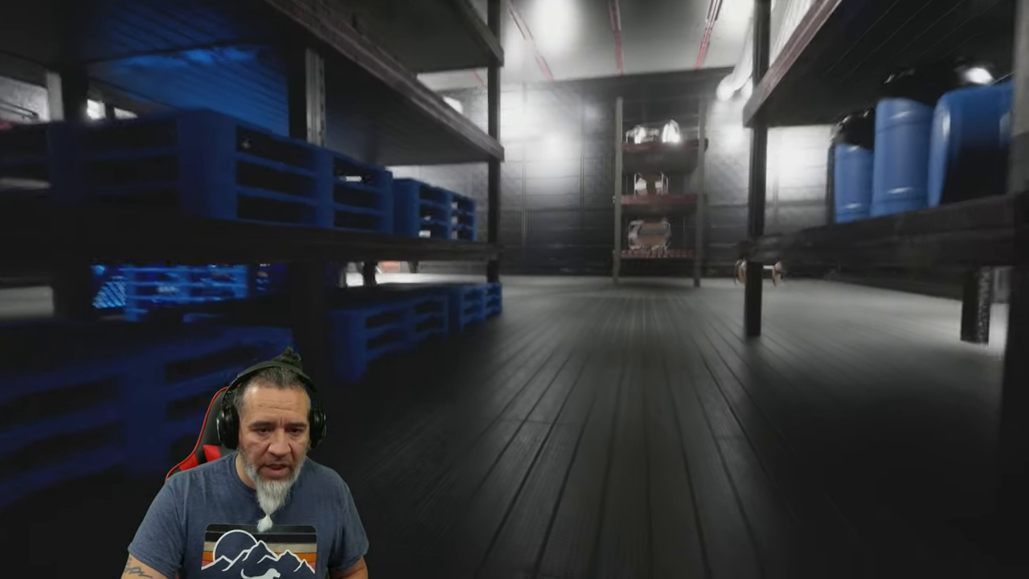
mouse_move(515, 290)
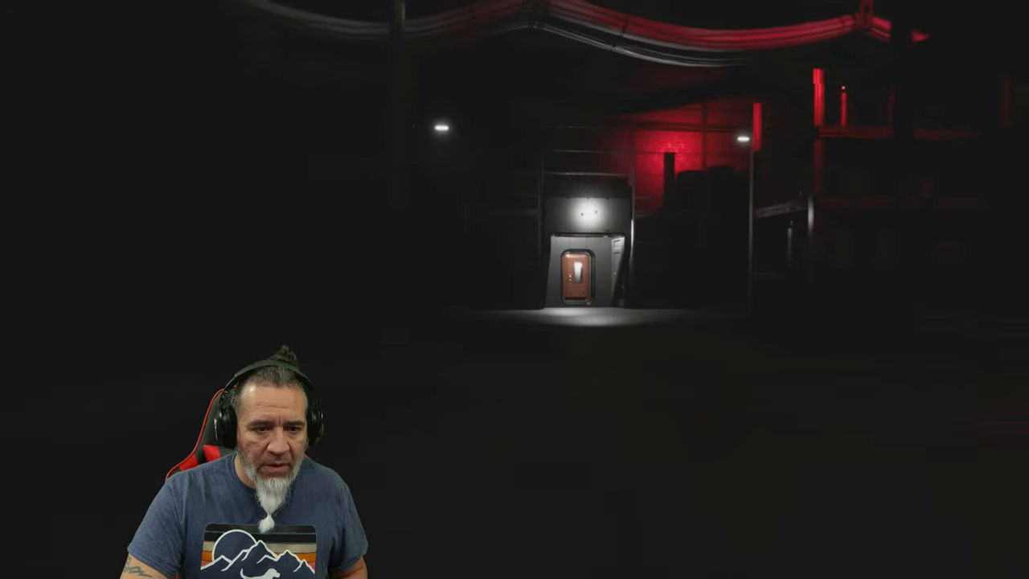
key("w")
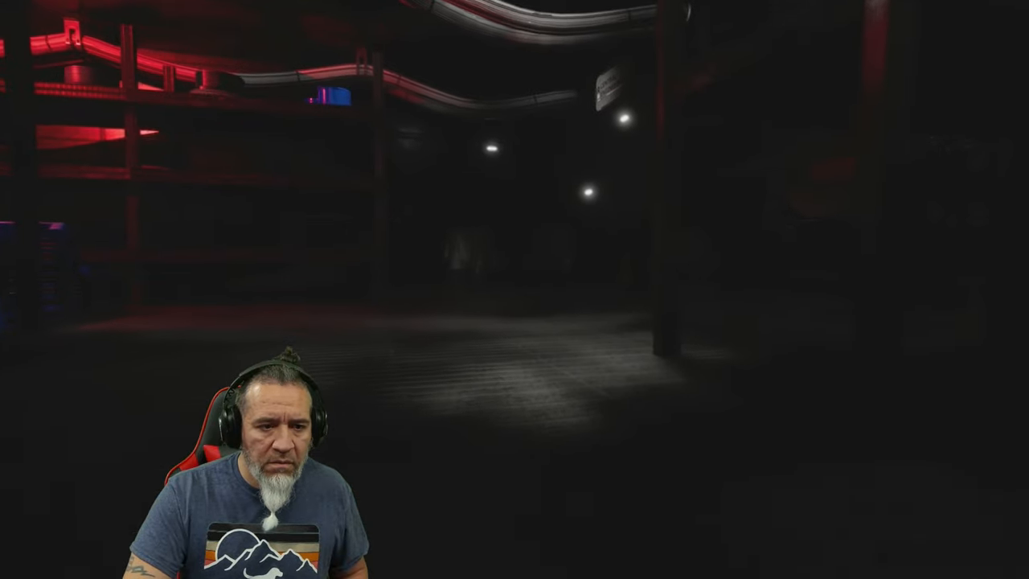
mouse_move(515, 290)
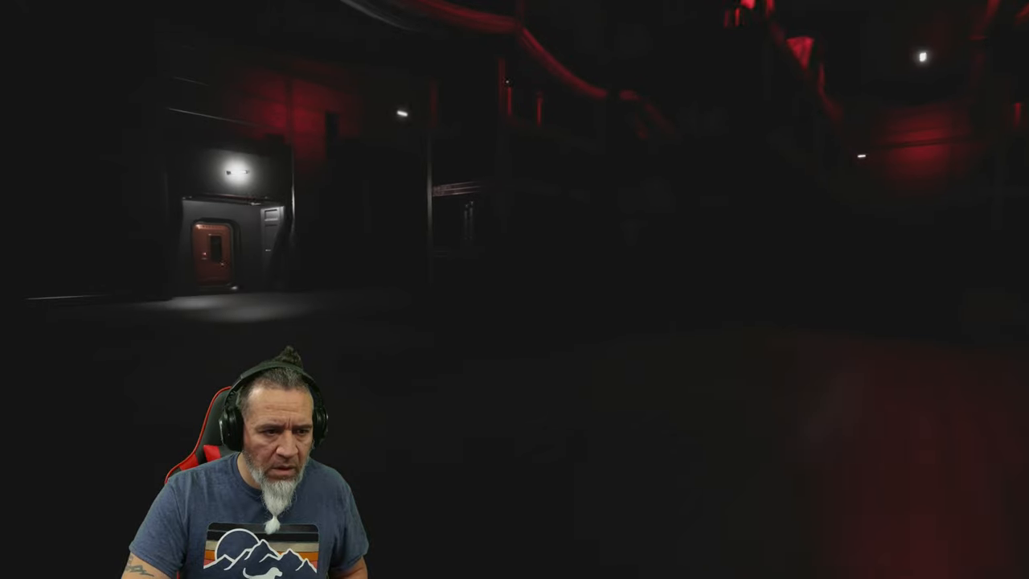
key("w")
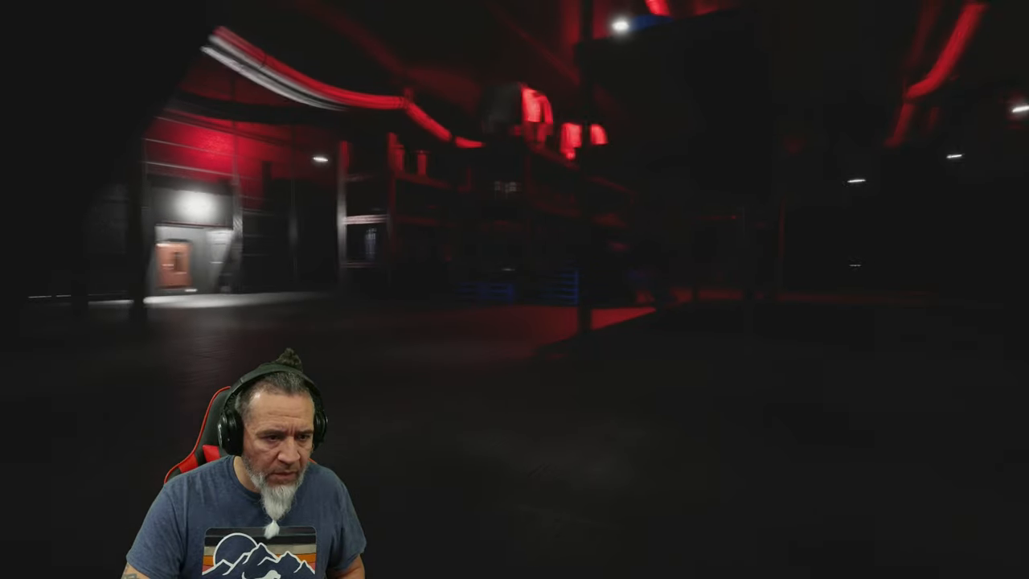
mouse_move(515, 289)
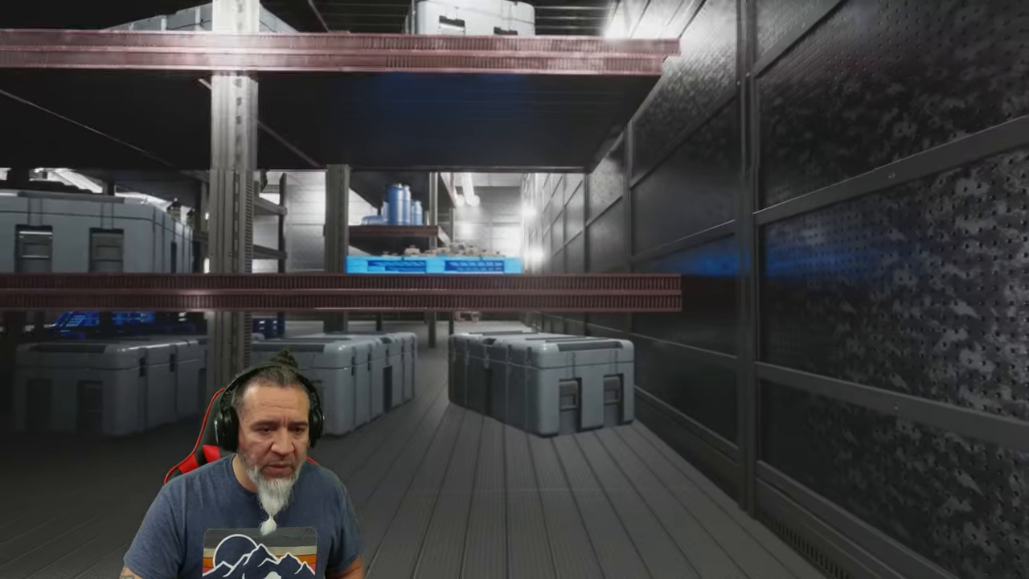
mouse_move(514, 290)
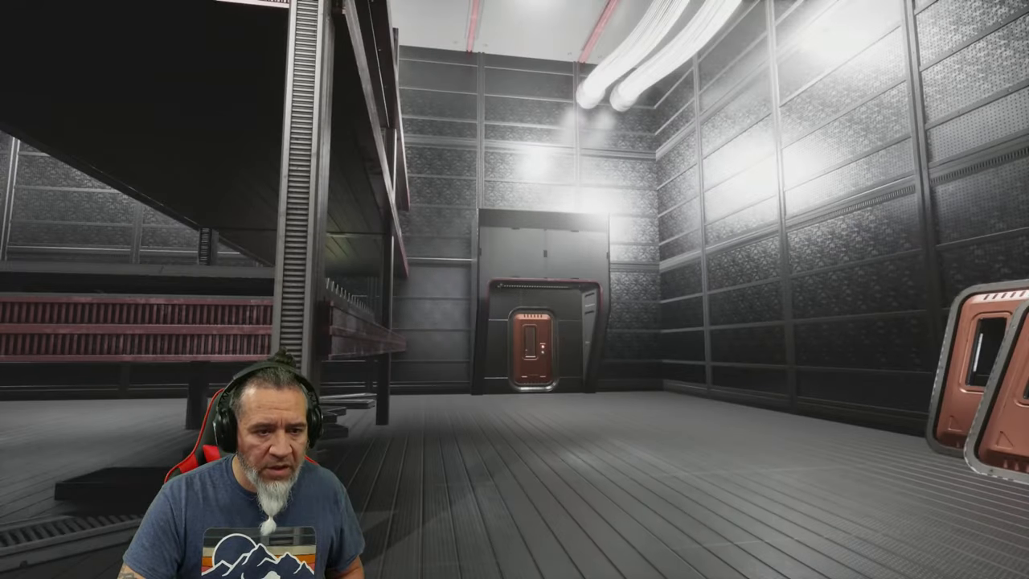
mouse_move(515, 289)
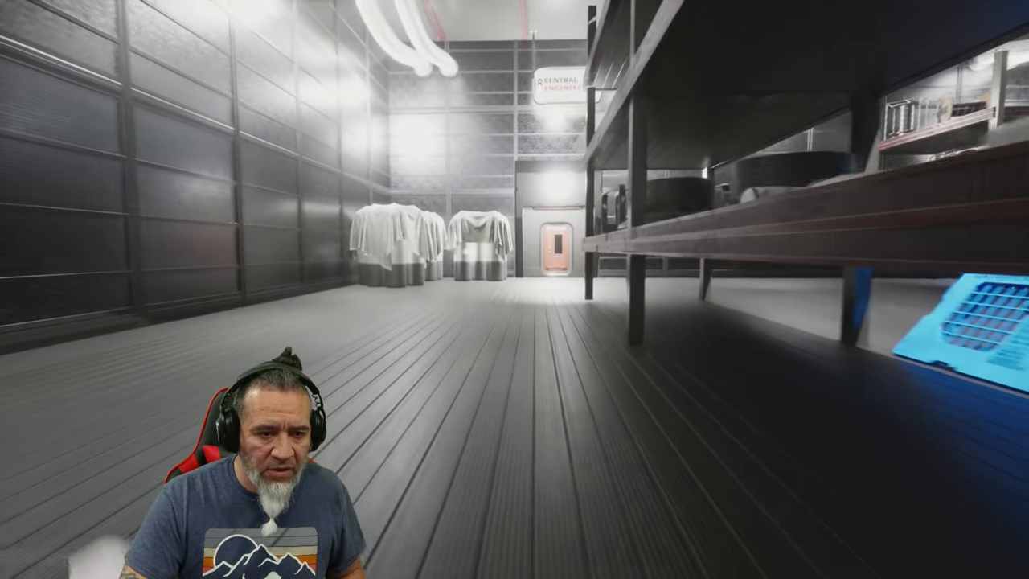
key("w")
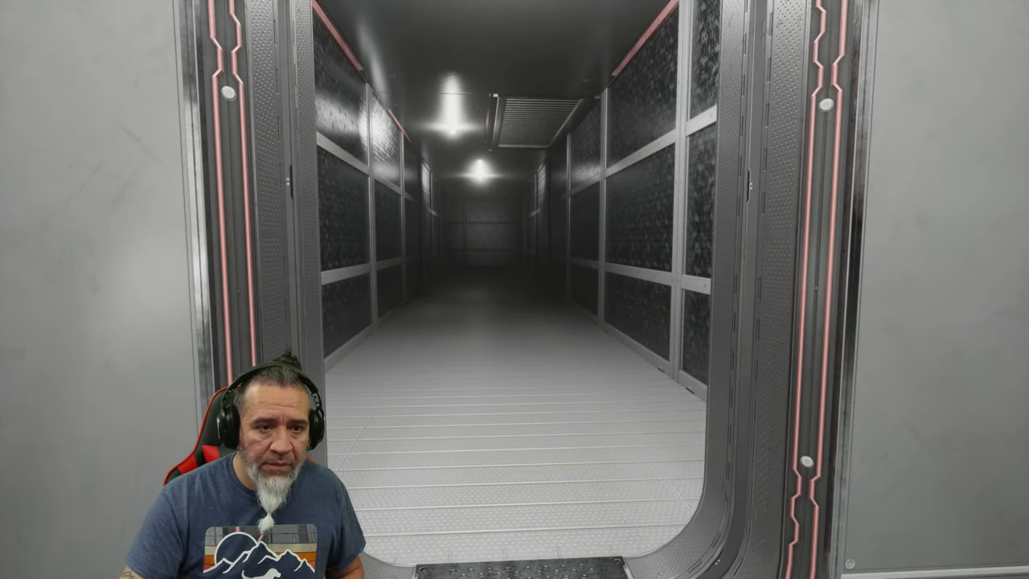
key("w")
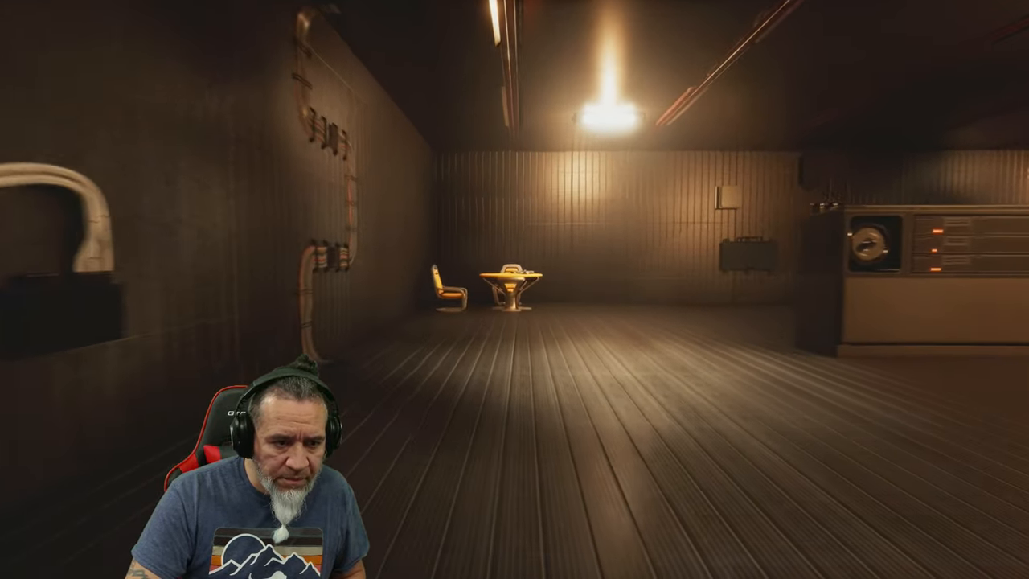
mouse_move(514, 289)
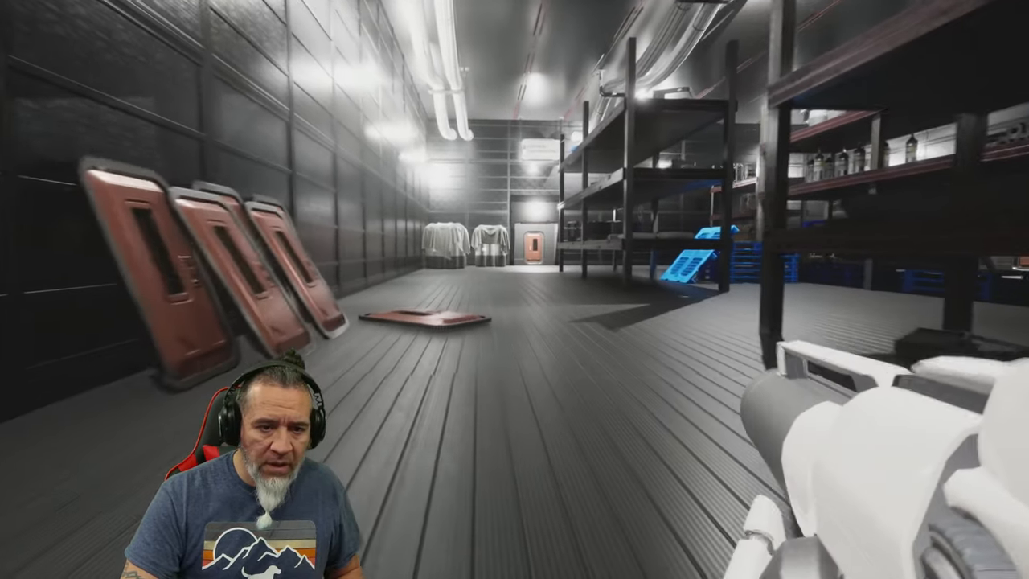
key("w")
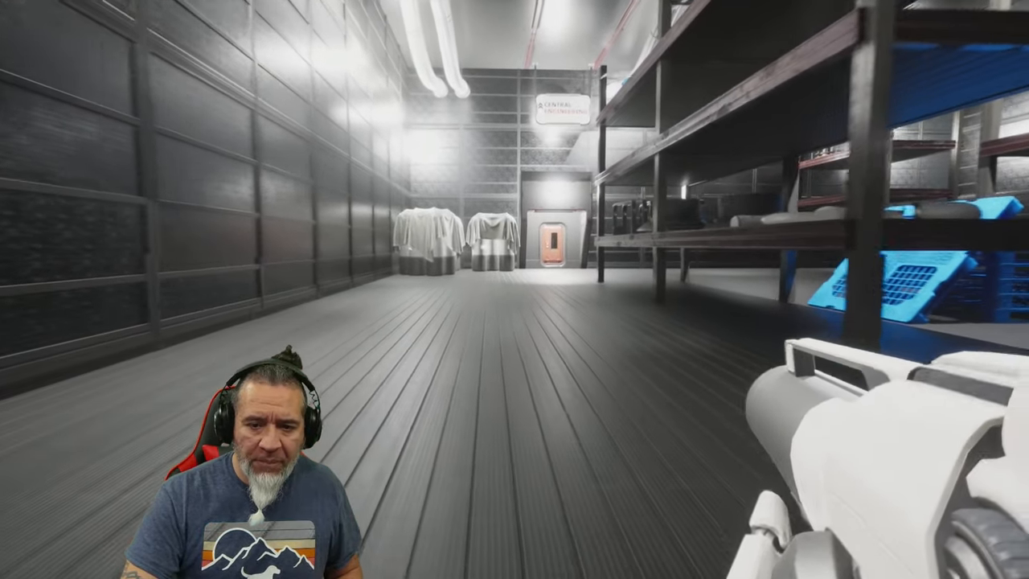
key("w")
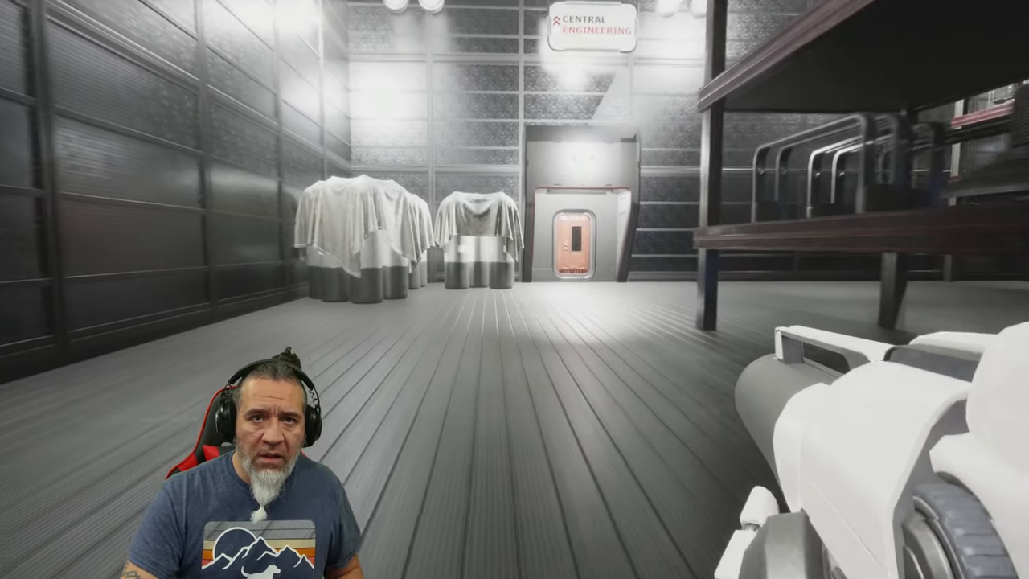
mouse_move(515, 289)
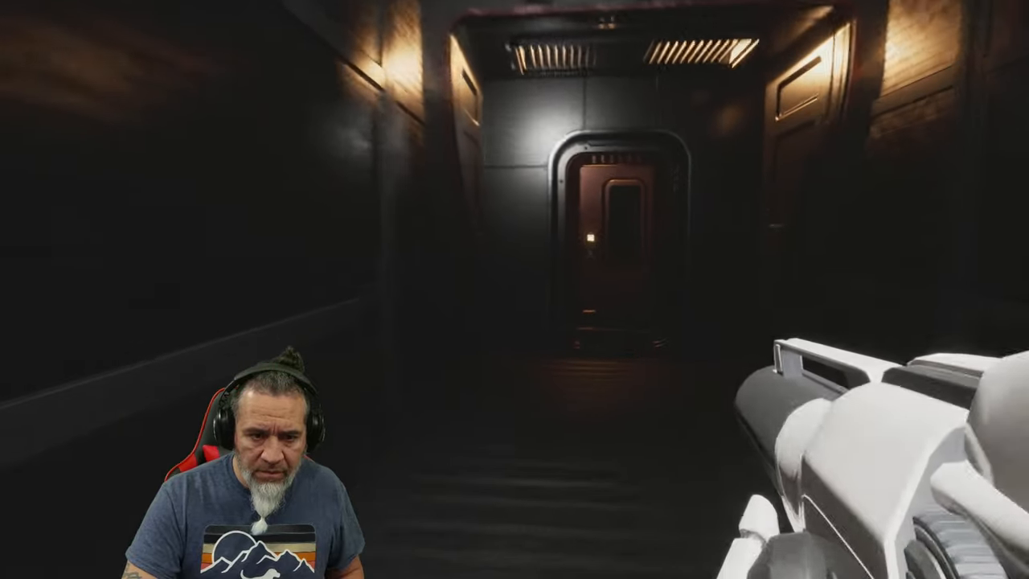
key("w")
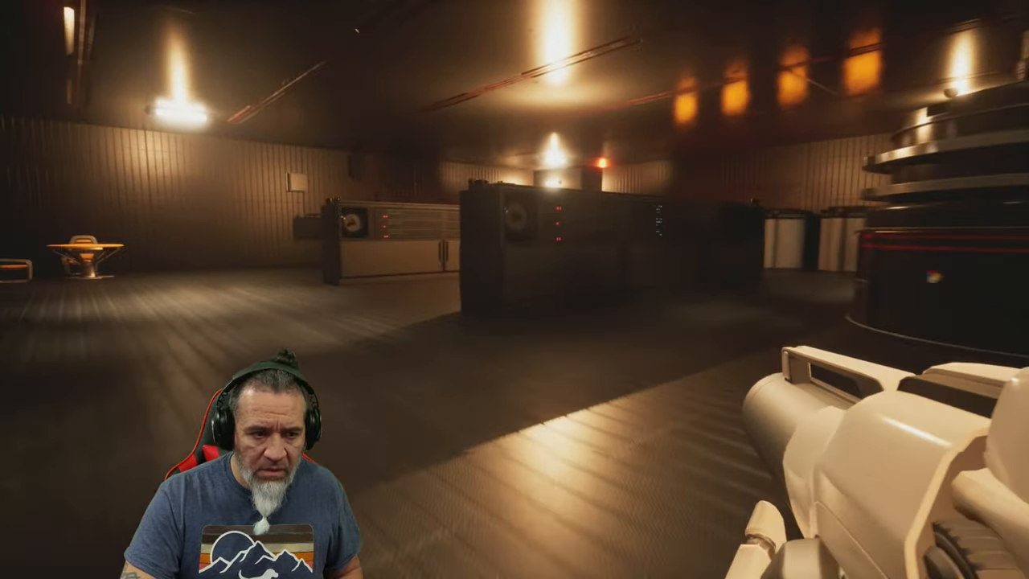